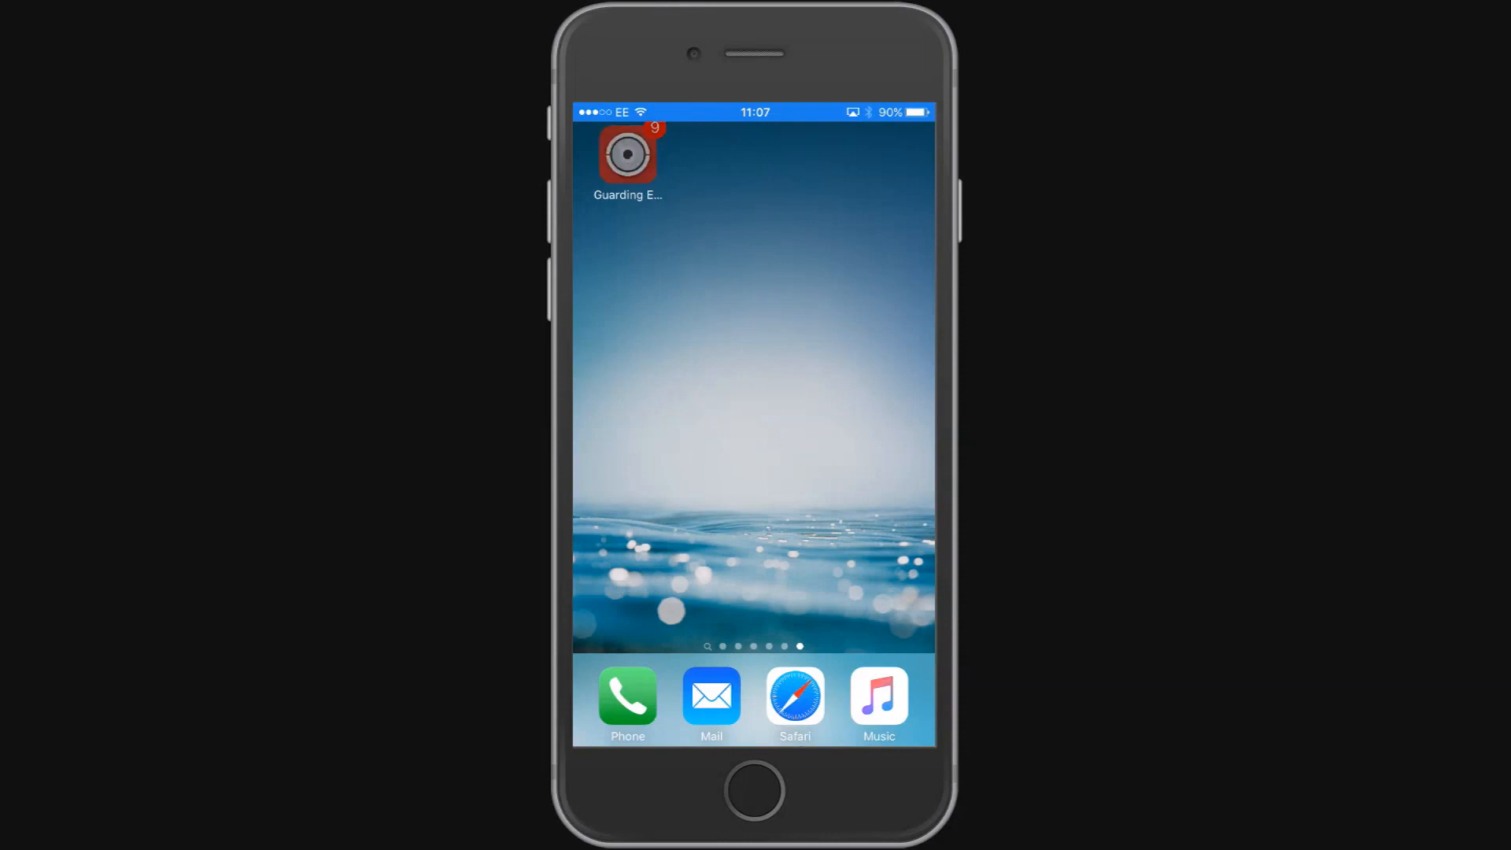
- Launch Guarding Expert and reach the empty Devices page with the add-device options listed
{"action": "left_click", "coordinate": [628, 155]}
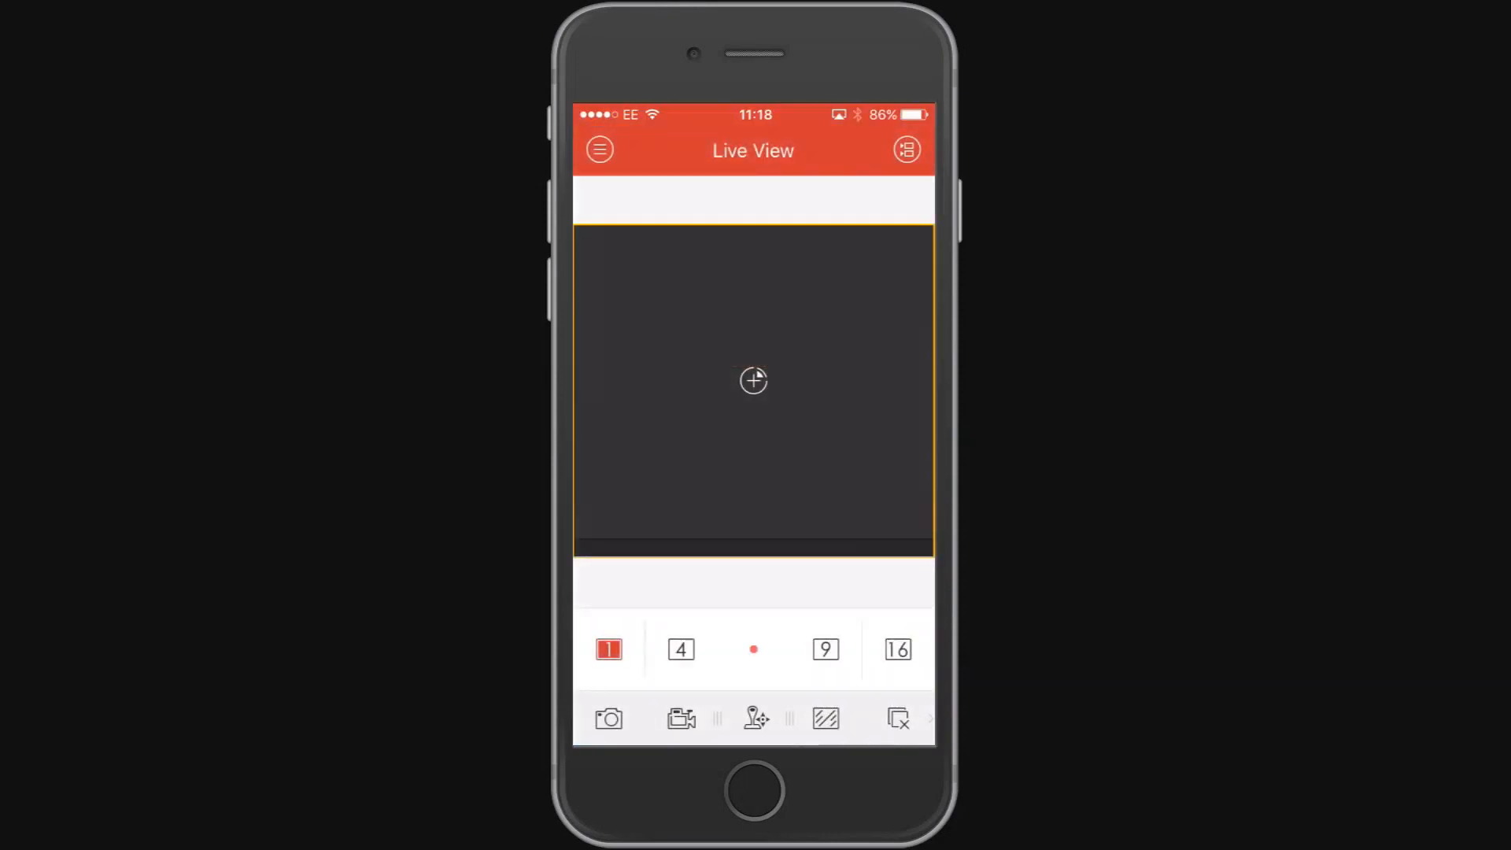
{"action": "left_click", "coordinate": [599, 149]}
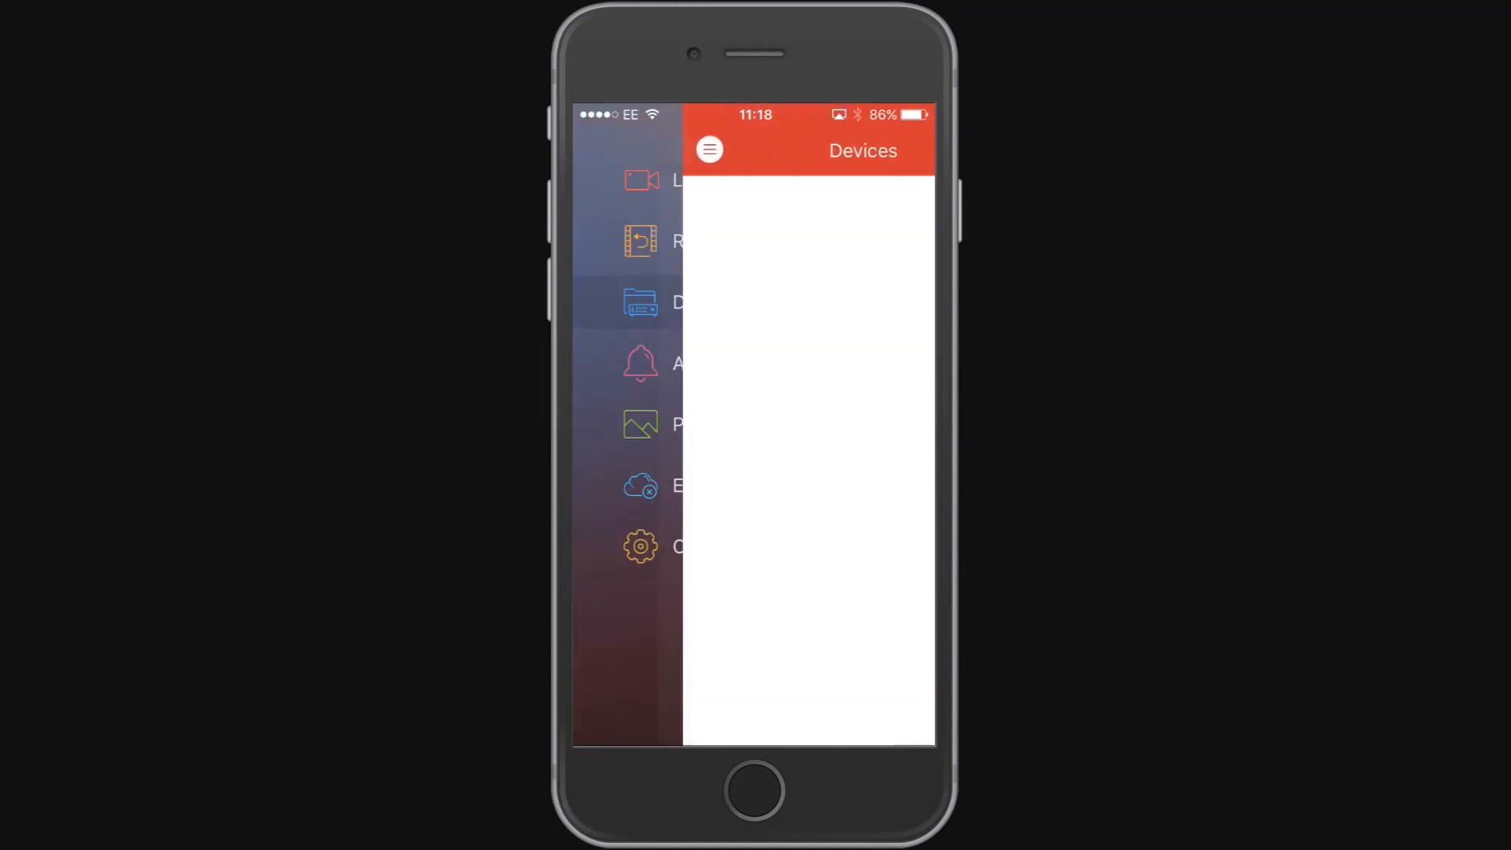
{"action": "left_click", "coordinate": [903, 150]}
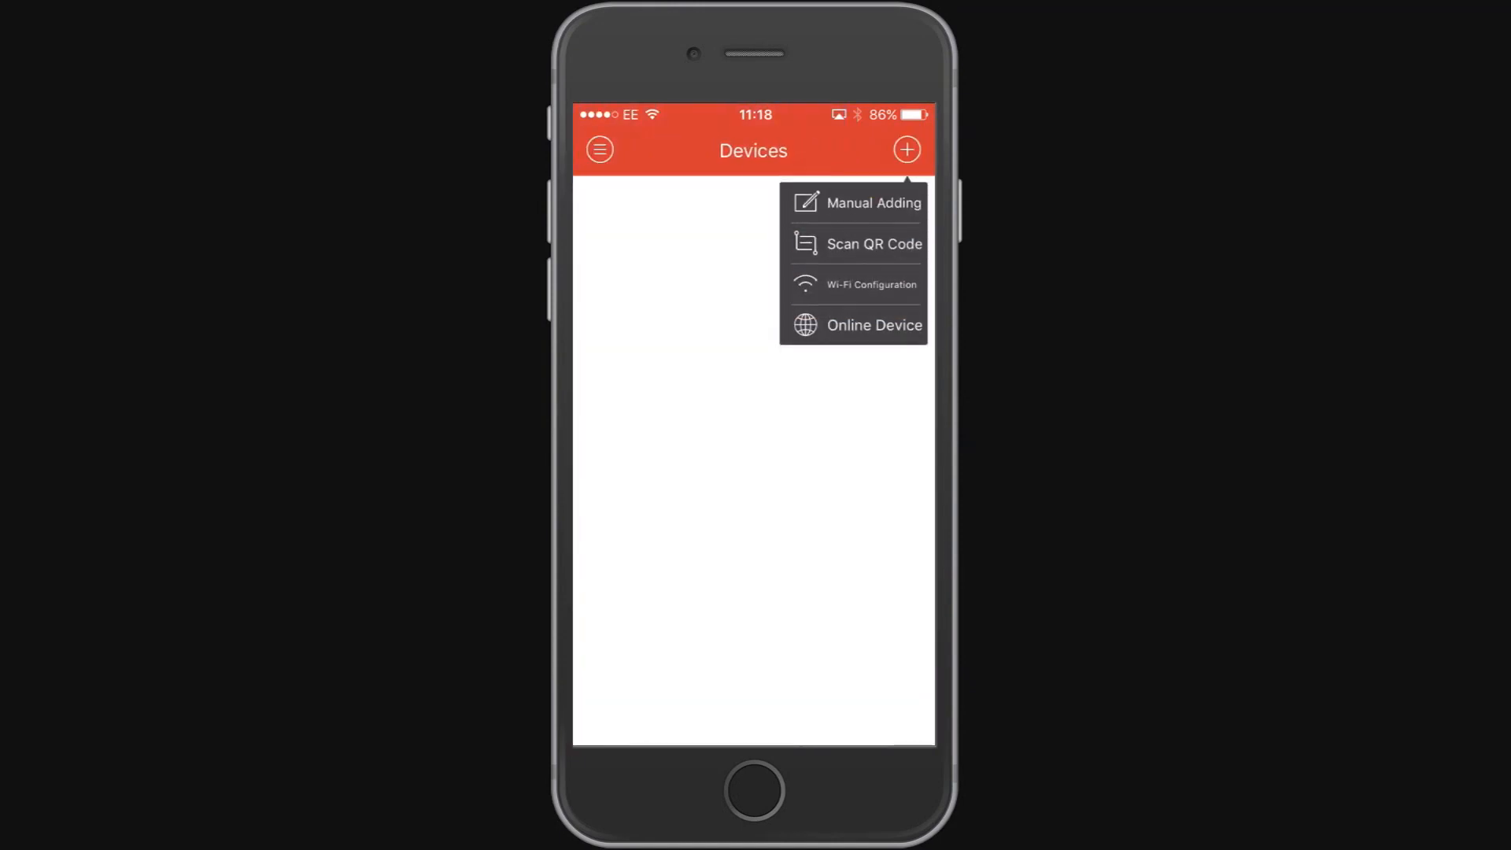
- Start a manually added device with alias CCTV and register mode IP/Domain
{"action": "left_click", "coordinate": [874, 203]}
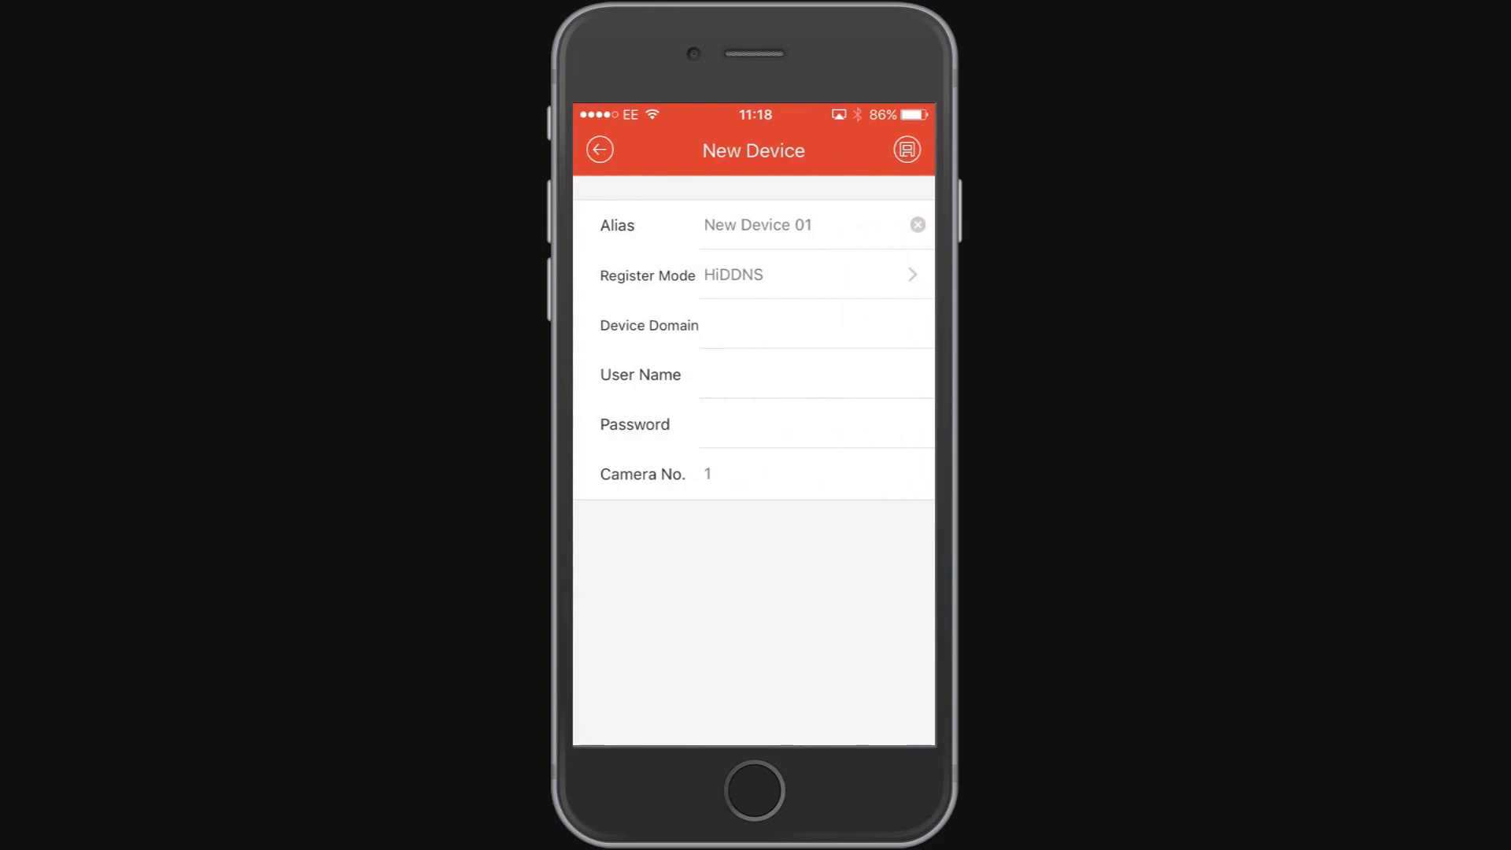
{"action": "left_click", "coordinate": [771, 225]}
{"action": "type", "text": "CCTV"}
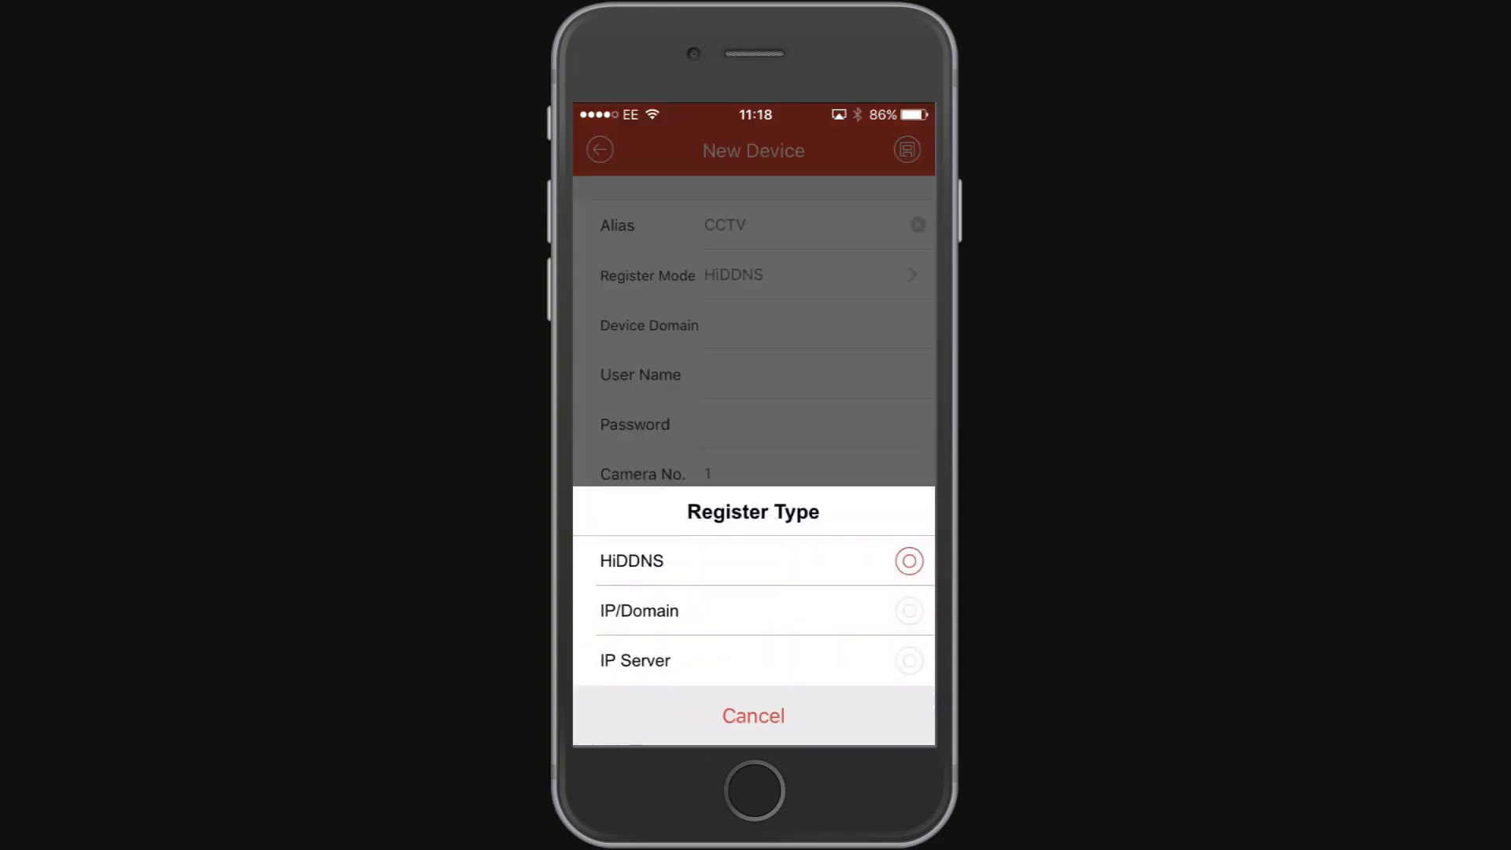
{"action": "left_click", "coordinate": [637, 611]}
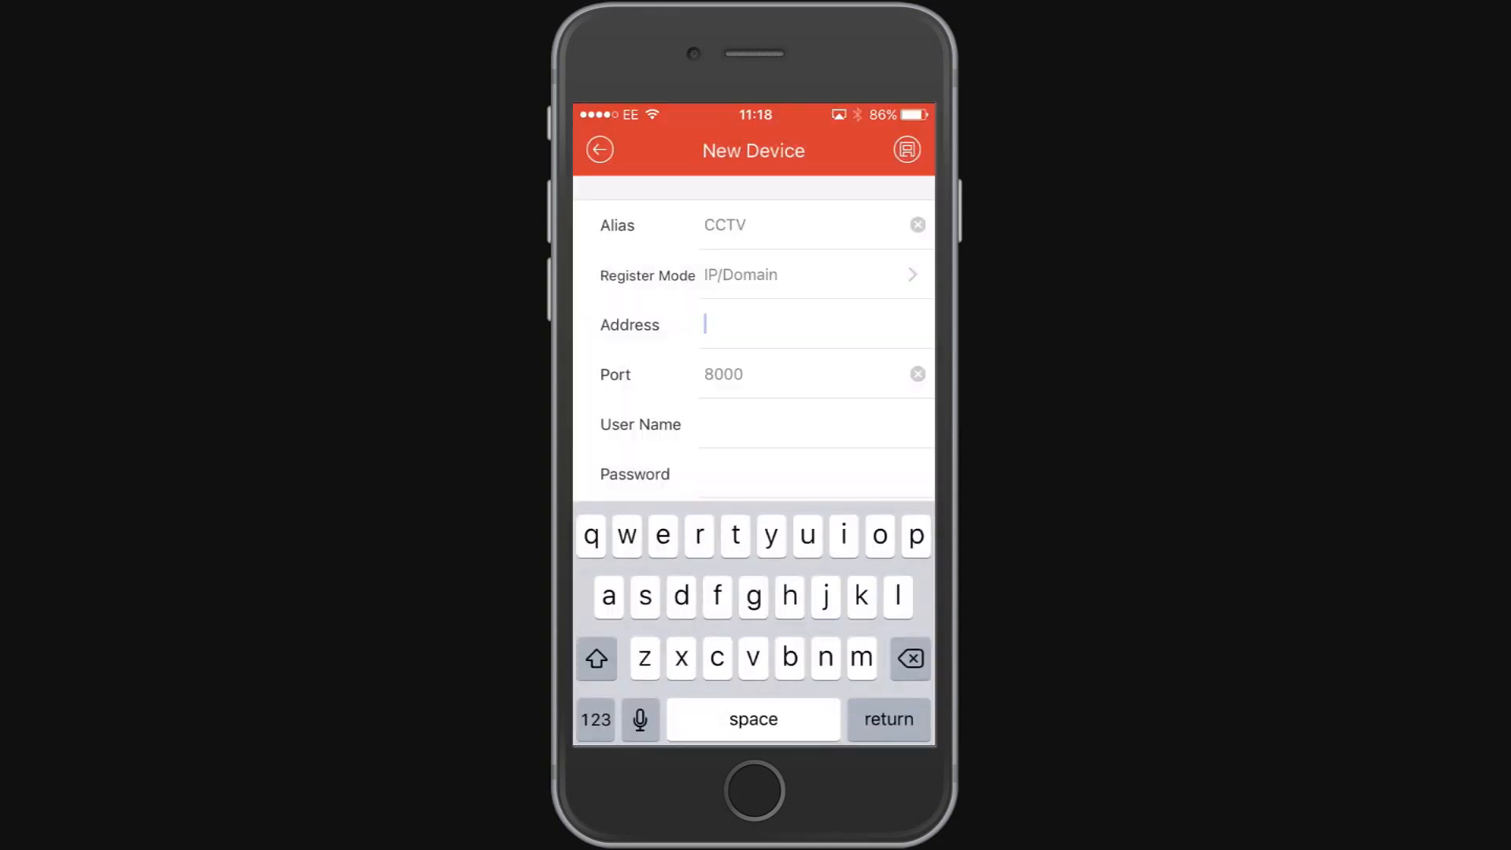
- Enter address yourcctvname.ddns.net, keep port 8000, and set user name admin with the password
{"action": "type", "text": "your"}
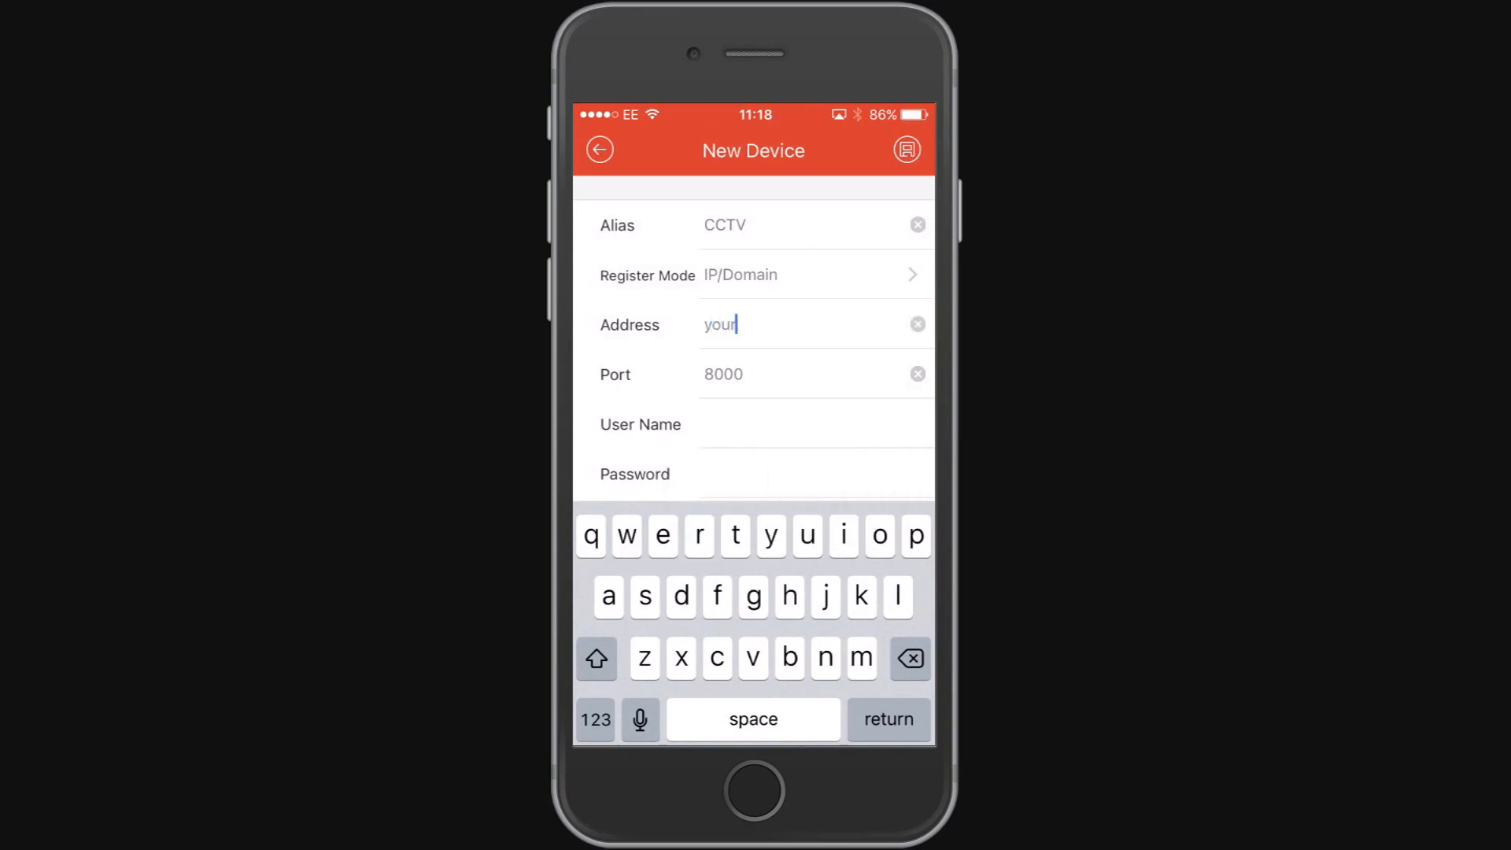
{"action": "type", "text": "cctvname.ddns"}
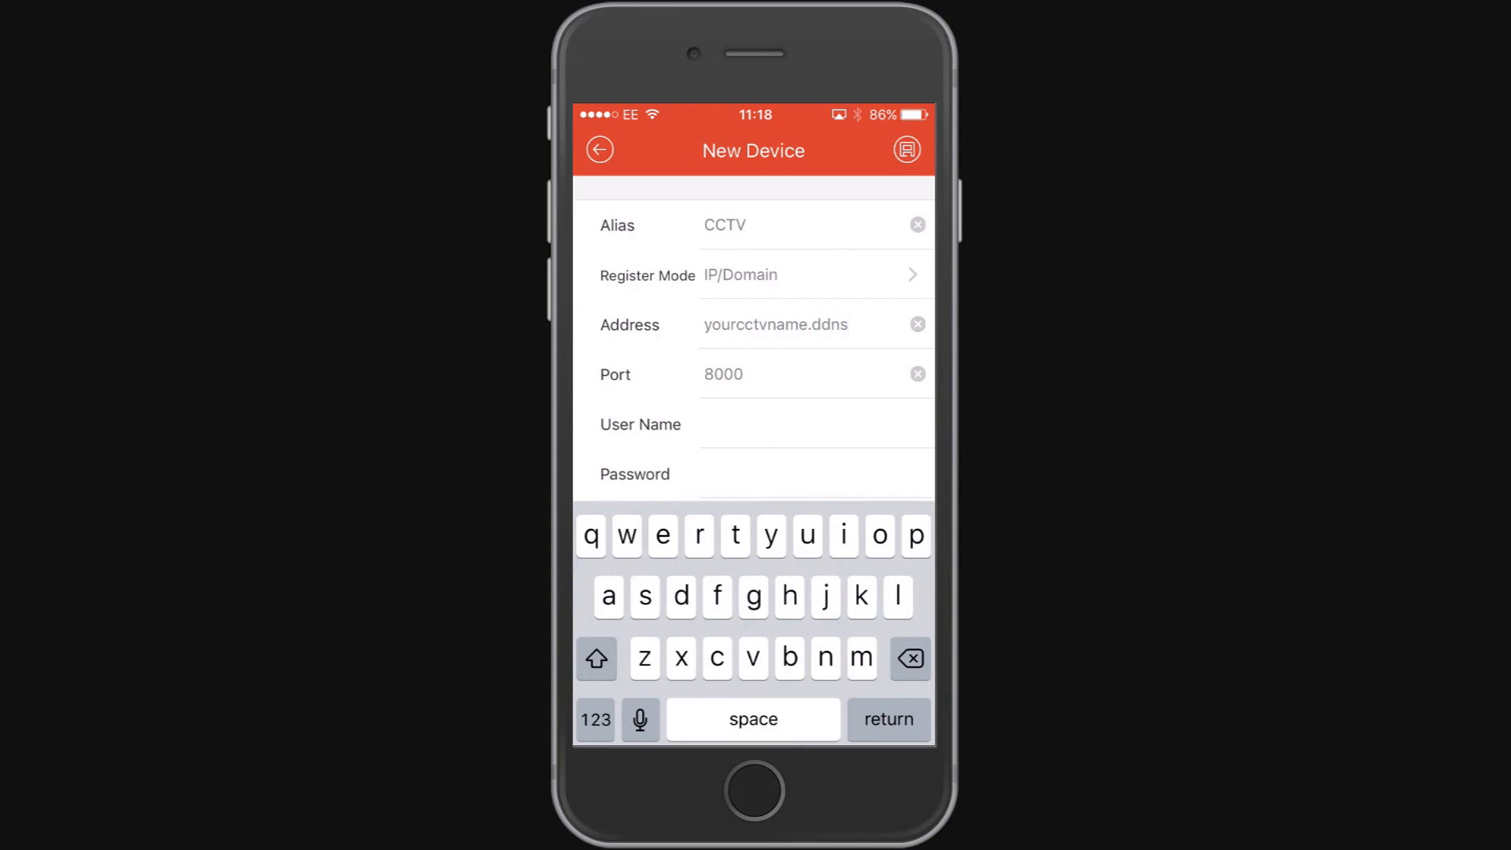
{"action": "left_click", "coordinate": [776, 324]}
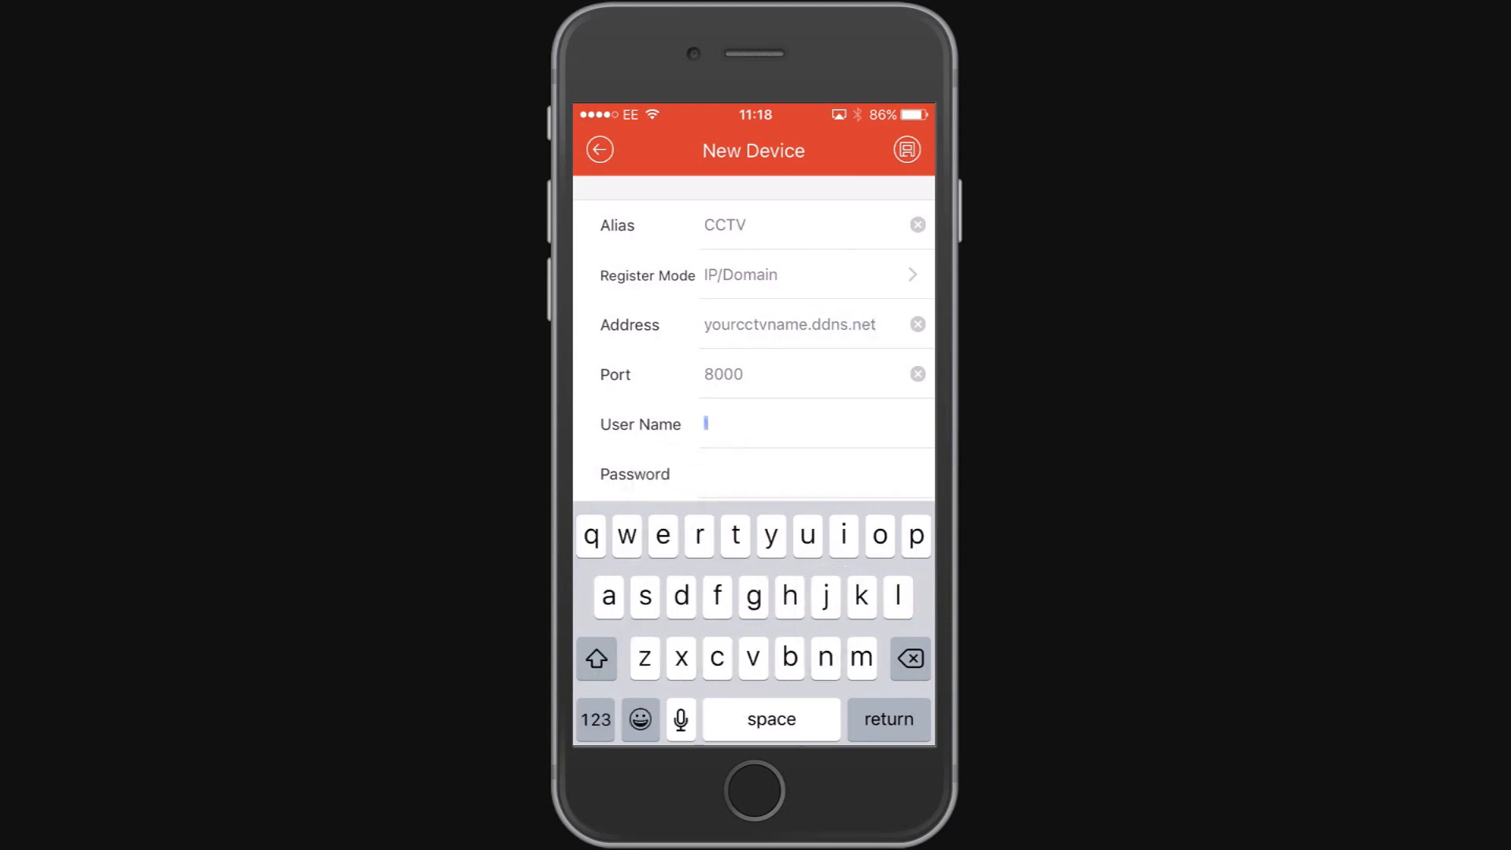
{"action": "type", "text": "admin"}
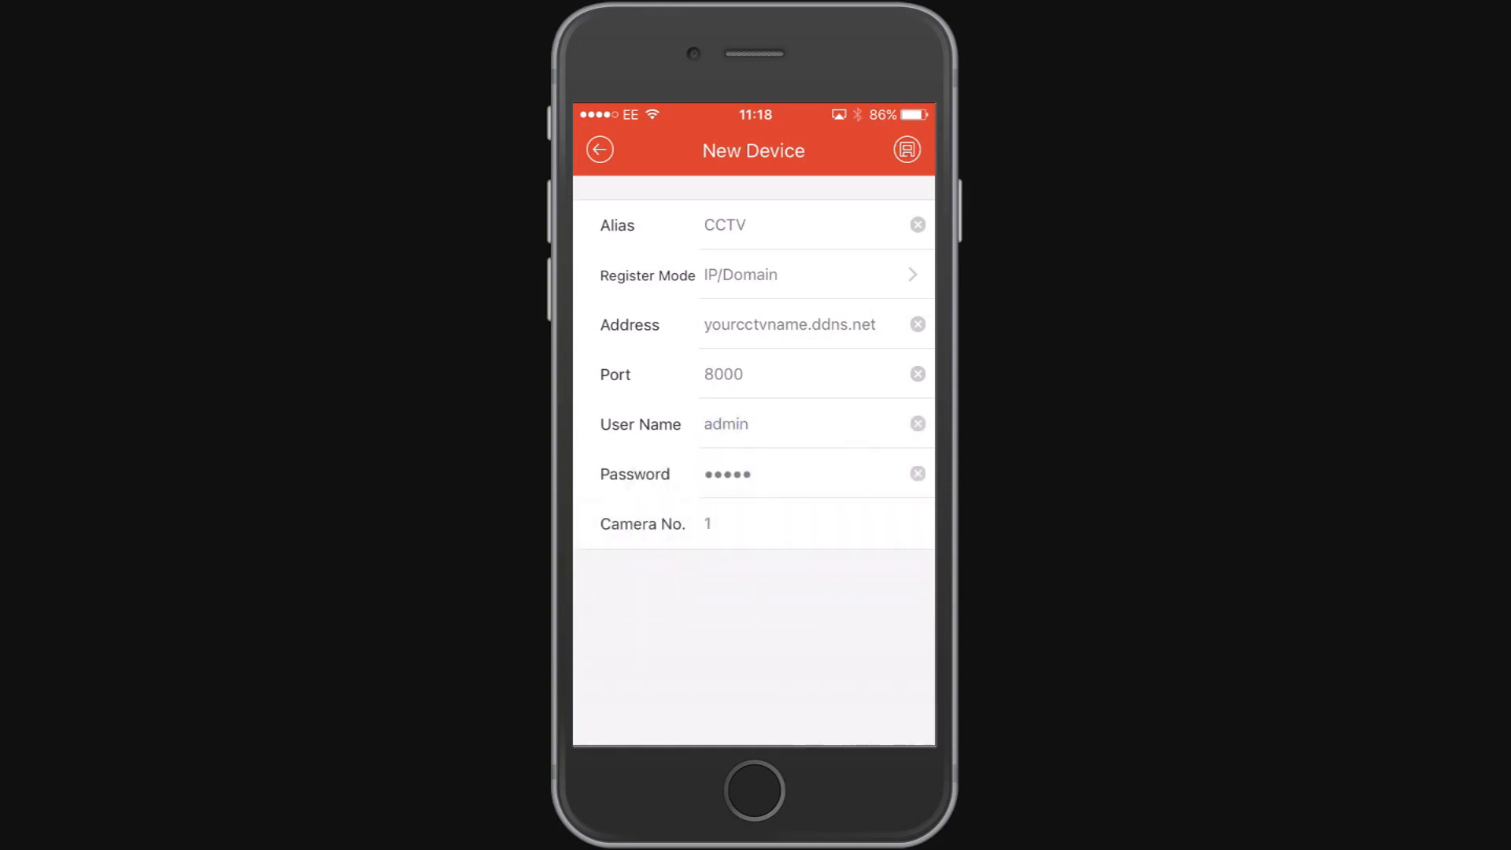
- Save the CCTV device and stream its cameras live in a four-way split layout
{"action": "left_click", "coordinate": [905, 150]}
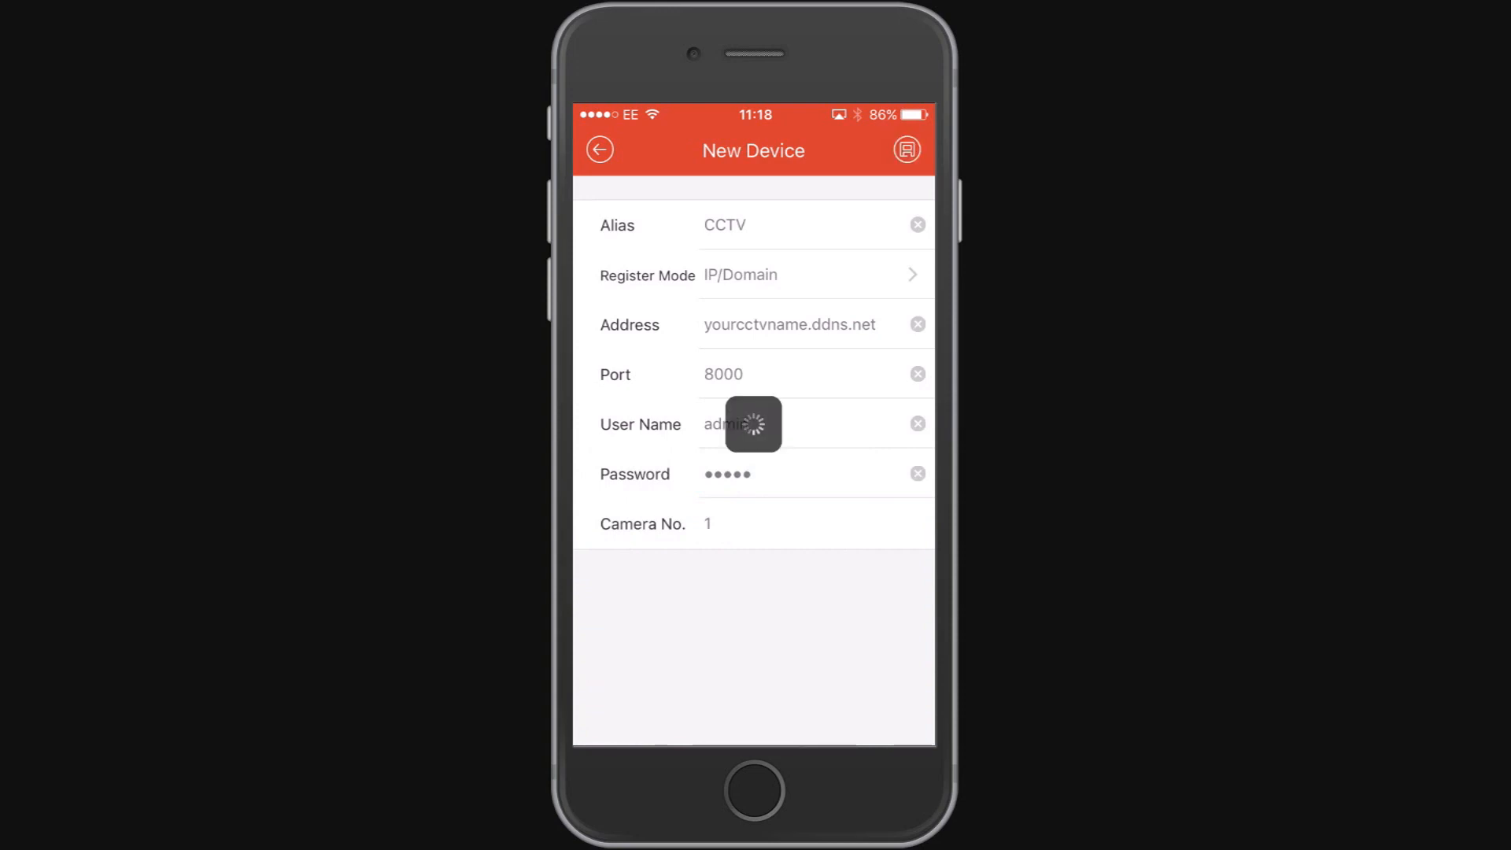
{"action": "left_click", "coordinate": [905, 149]}
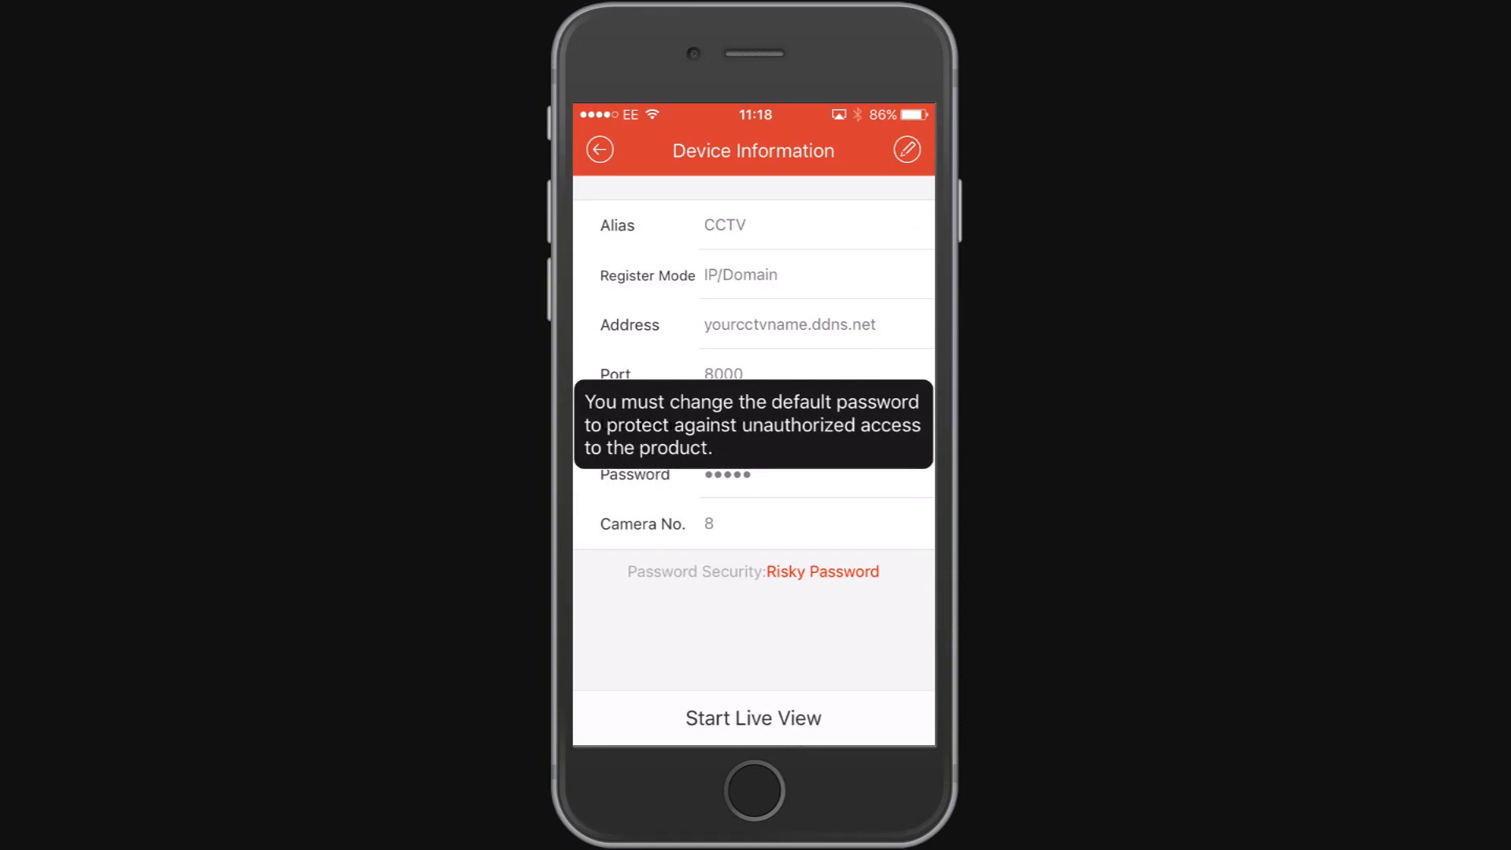
{"action": "left_click", "coordinate": [752, 718]}
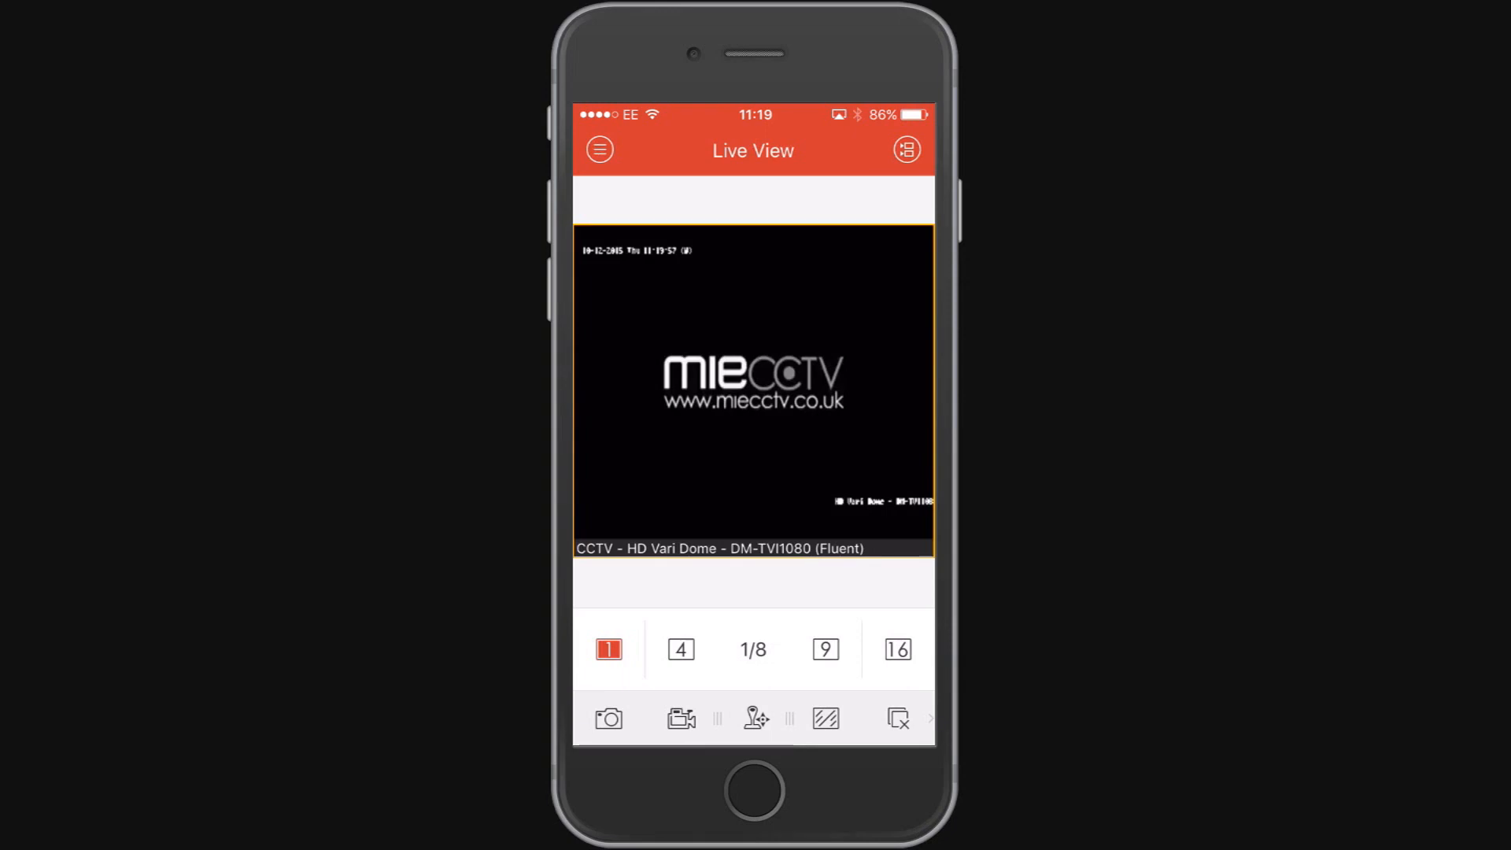
{"action": "left_click", "coordinate": [680, 648]}
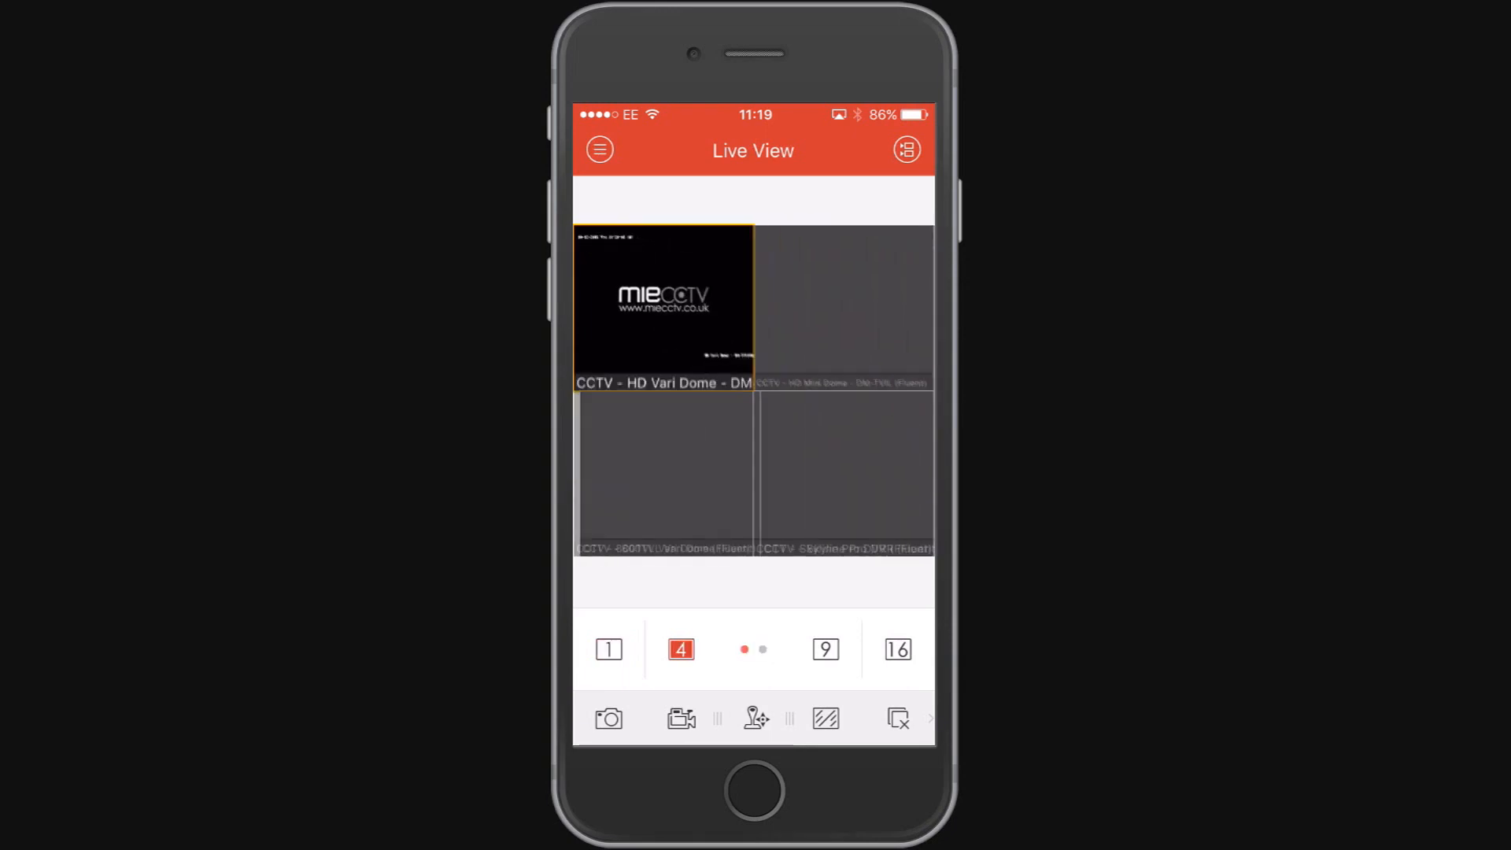